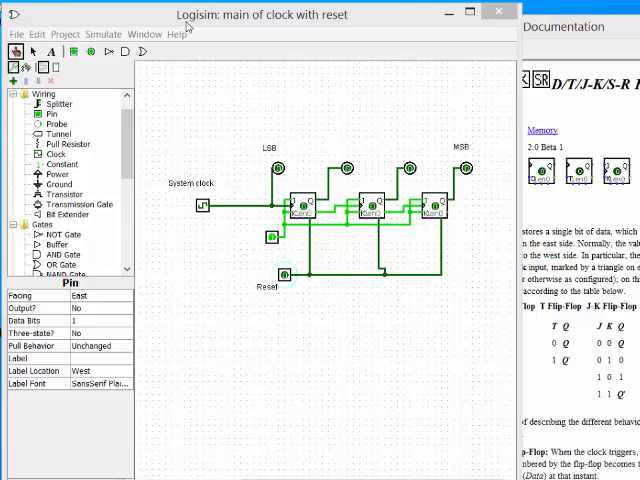
pyautogui.moveTo(332, 212)
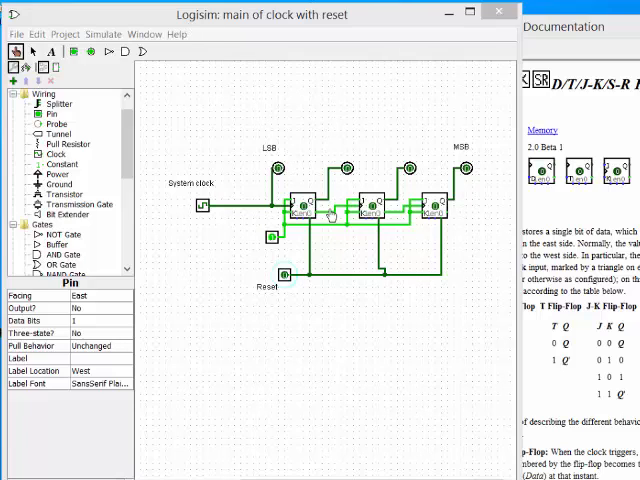
pyautogui.moveTo(558, 28)
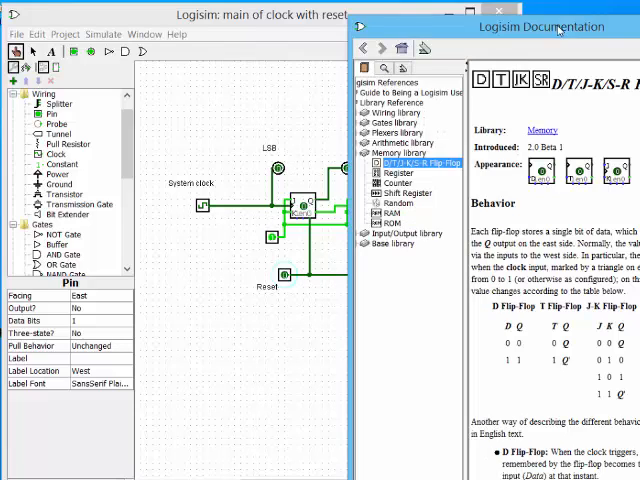
pyautogui.moveTo(600, 32)
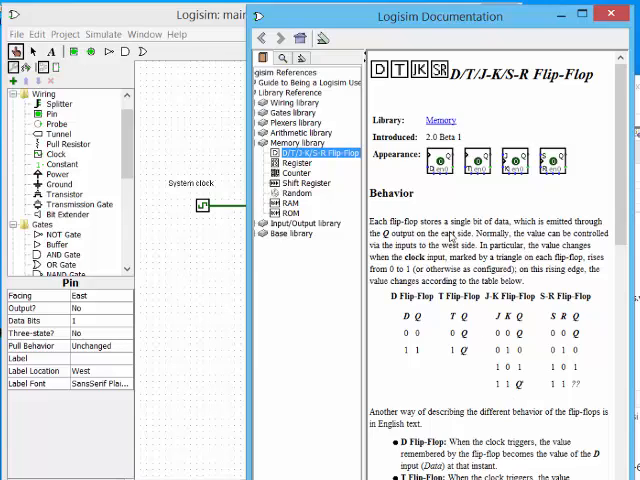
pyautogui.moveTo(438, 196)
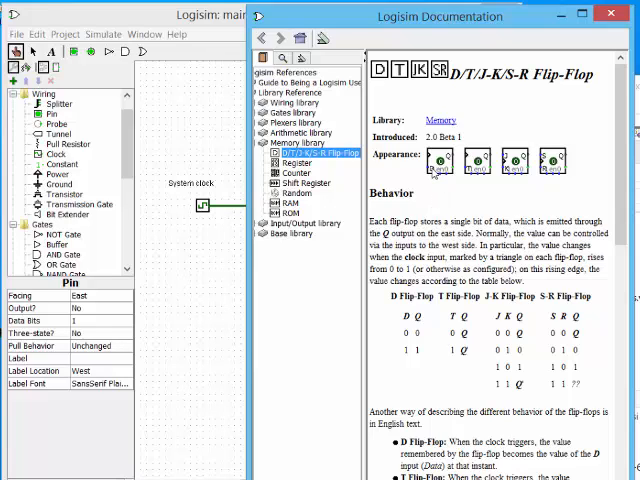
pyautogui.moveTo(476, 350)
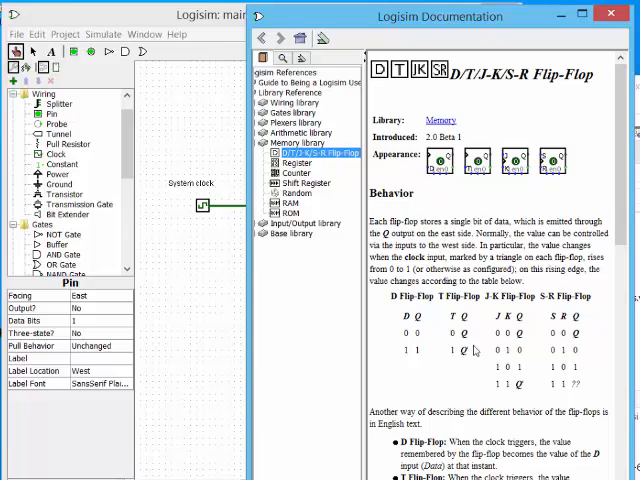
pyautogui.moveTo(528, 340)
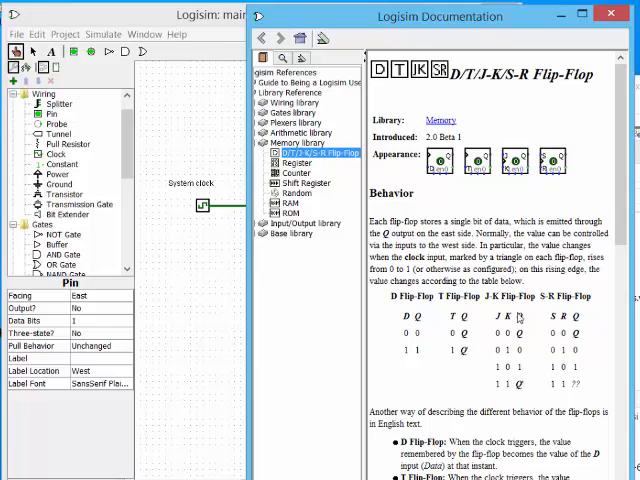
pyautogui.moveTo(528, 392)
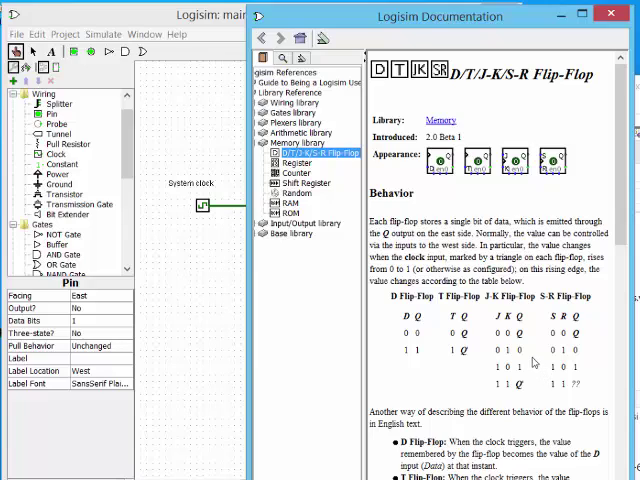
pyautogui.moveTo(530, 362)
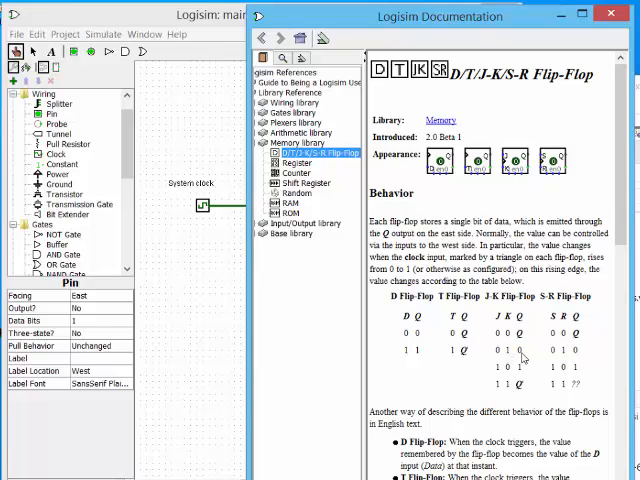
pyautogui.moveTo(508, 364)
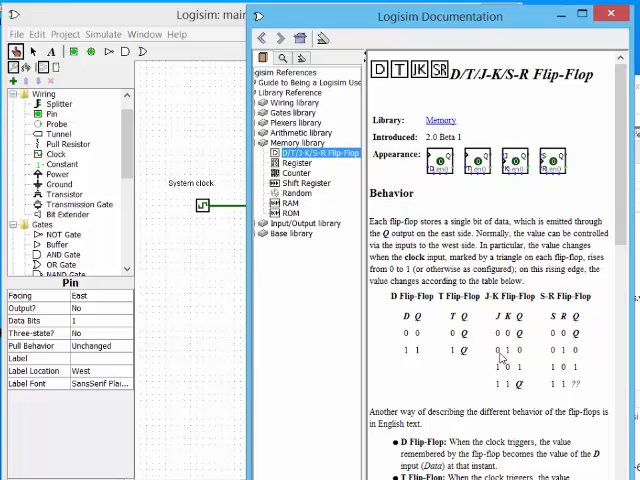
pyautogui.moveTo(562, 328)
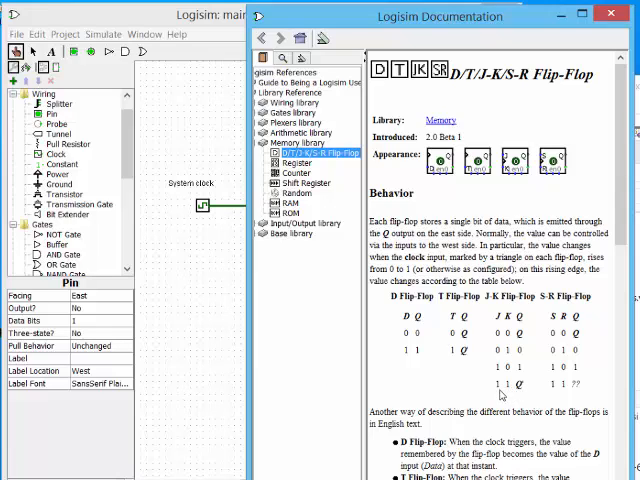
pyautogui.moveTo(504, 398)
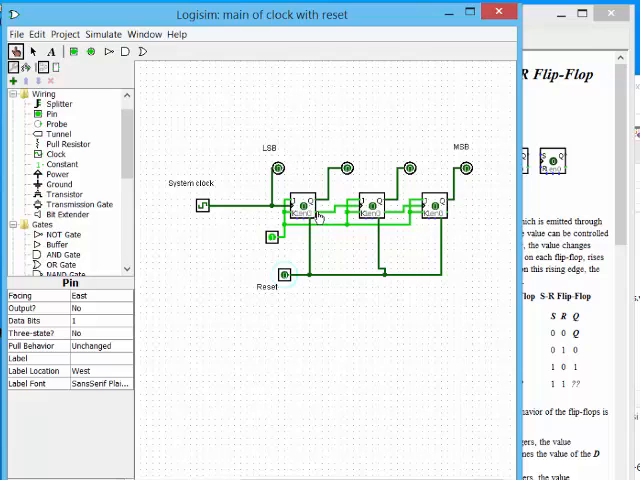
pyautogui.moveTo(316, 214)
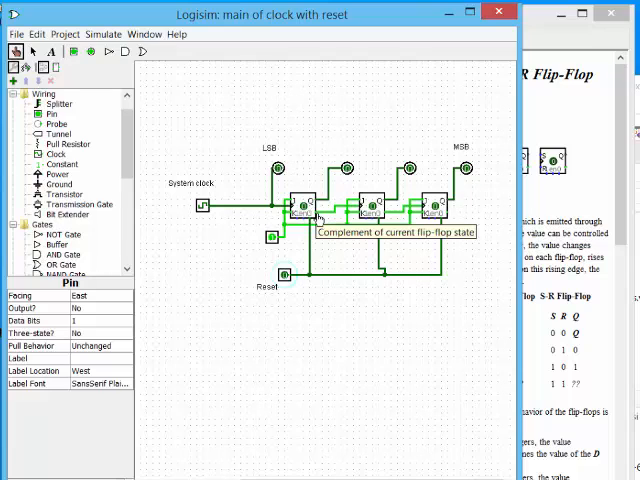
pyautogui.moveTo(320, 218)
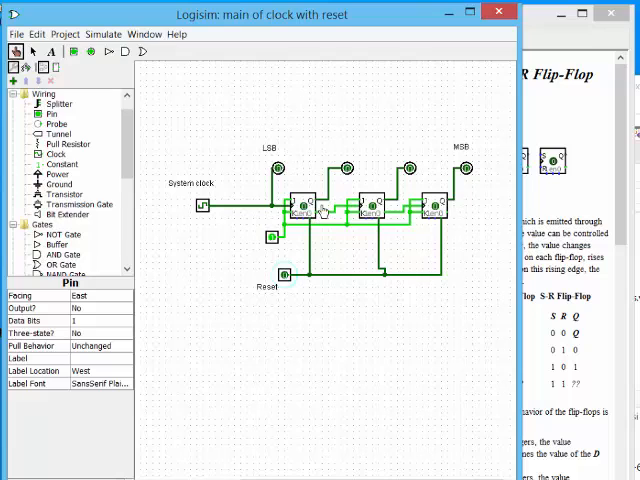
pyautogui.moveTo(308, 236)
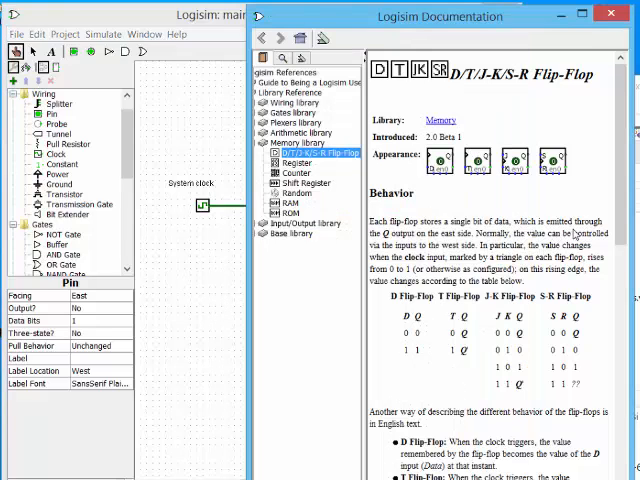
pyautogui.moveTo(444, 182)
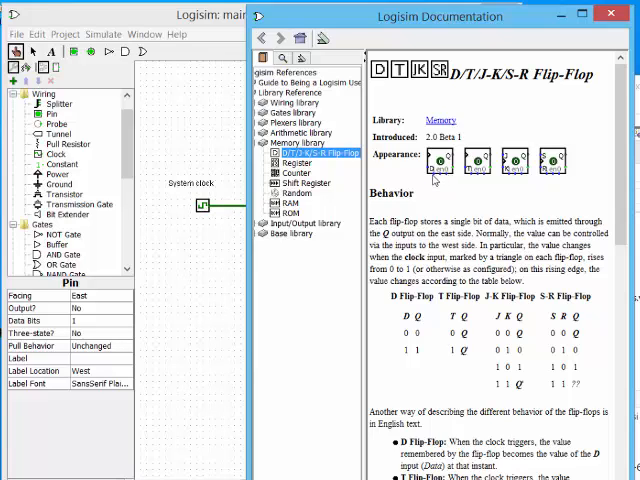
pyautogui.moveTo(172, 300)
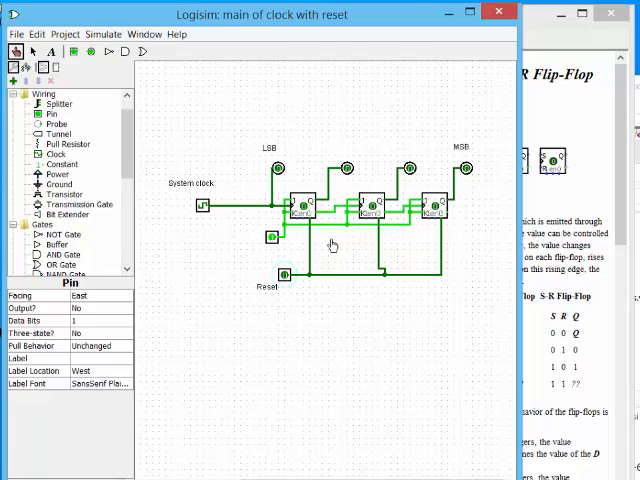
pyautogui.moveTo(334, 464)
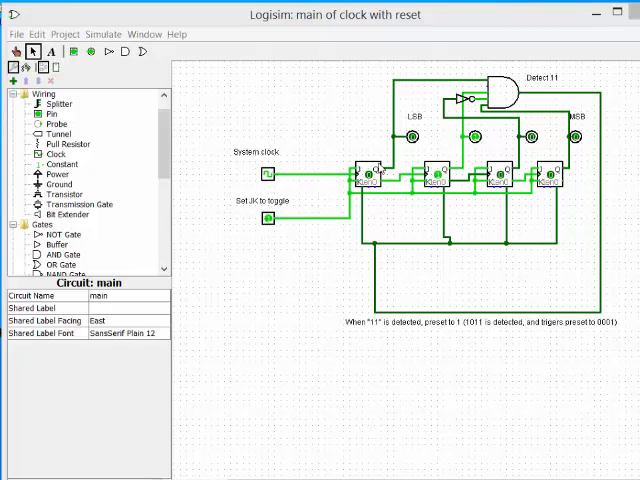
# Step: Show the four-flip-flop counter with its 11-detecting AND gate and toggle input
pyautogui.click(268, 164)
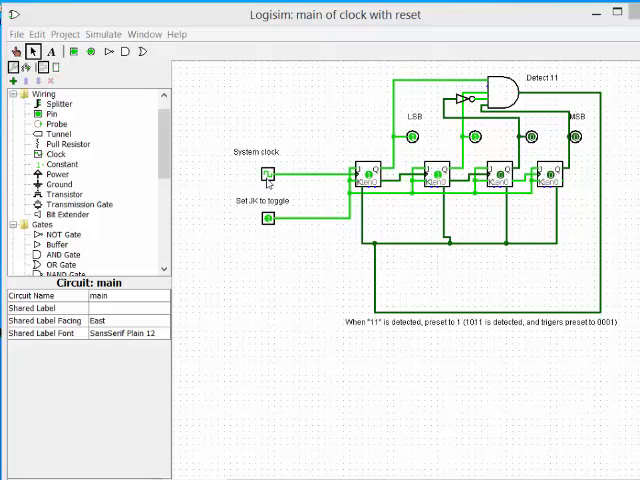